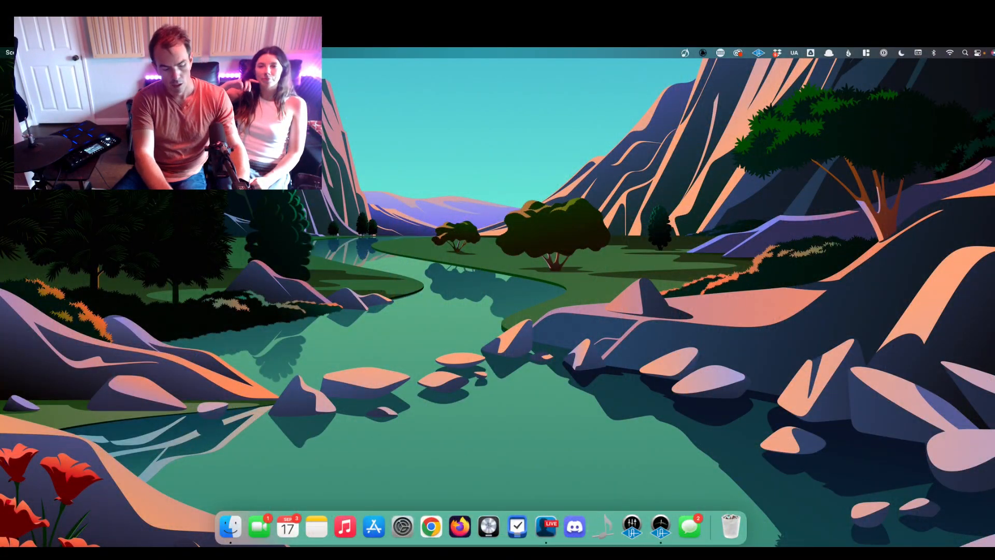
- Launch SPD-SX Pro via launcher search 'spd' and open its Dock icon menu
text(spd)
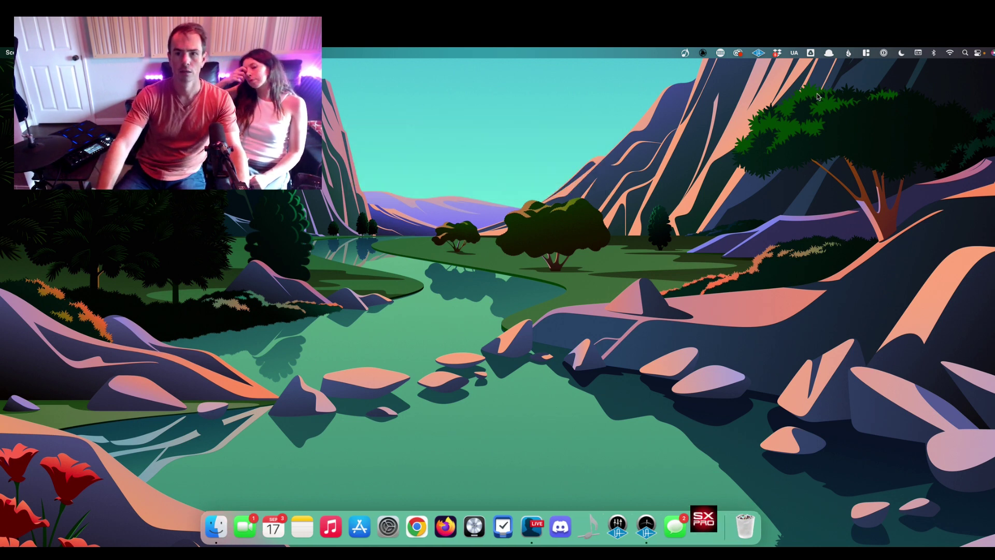
mouse_move(674, 526)
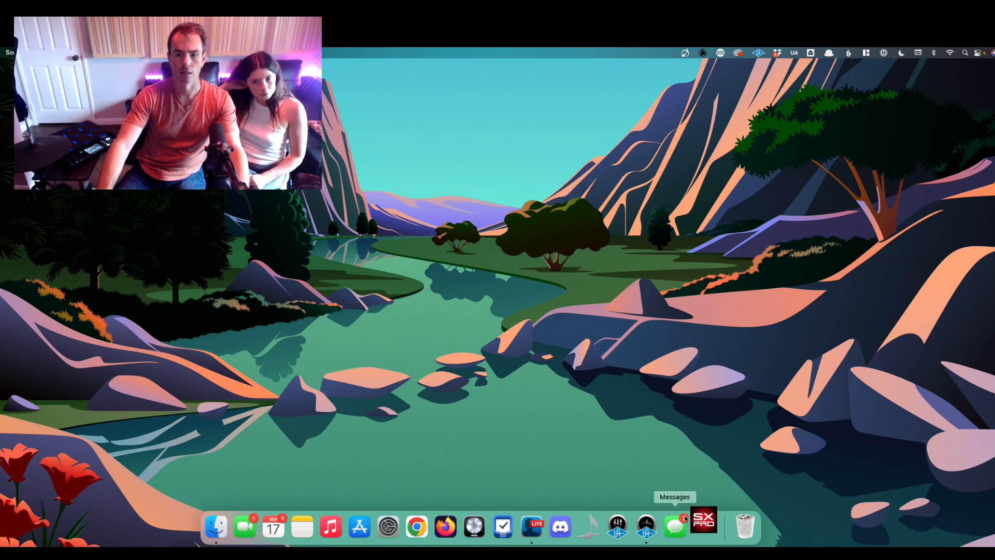
mouse_move(703, 525)
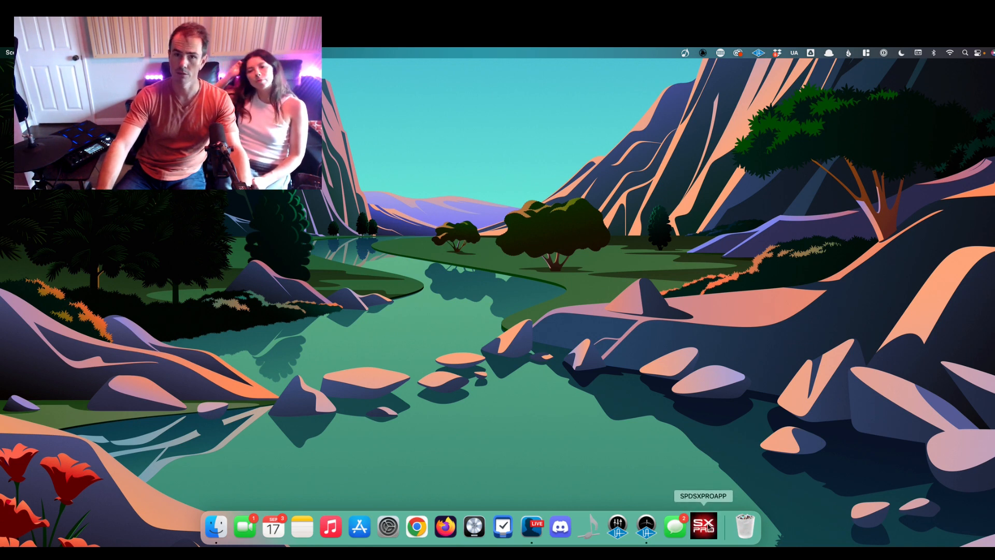
right_click(703, 526)
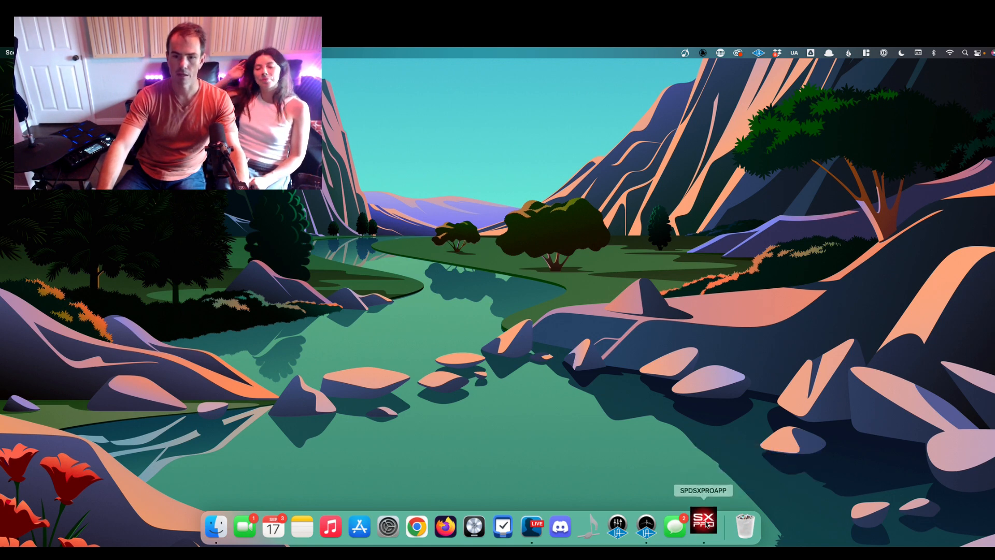
mouse_move(725, 493)
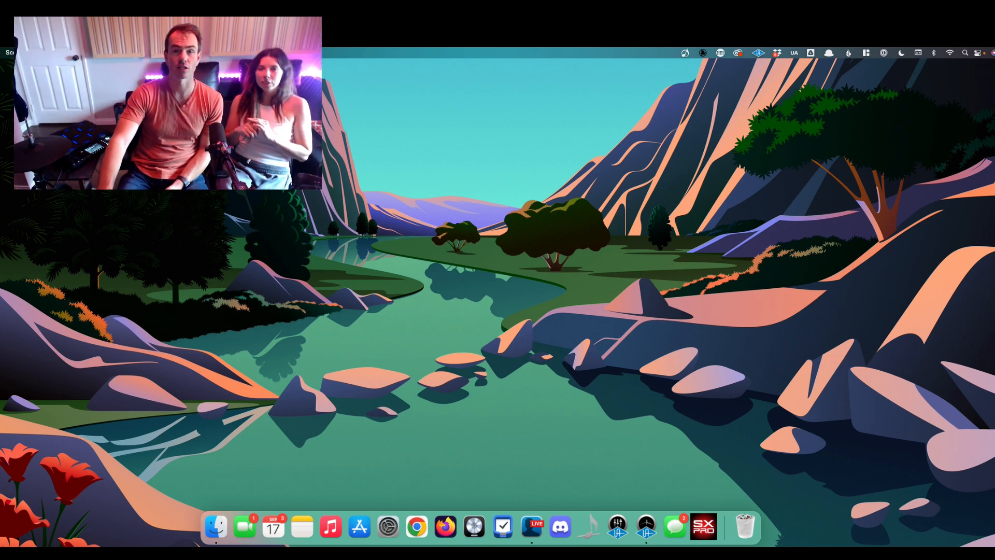
- Quit Avid Link and two other background utilities from their menu-bar icons
click(702, 53)
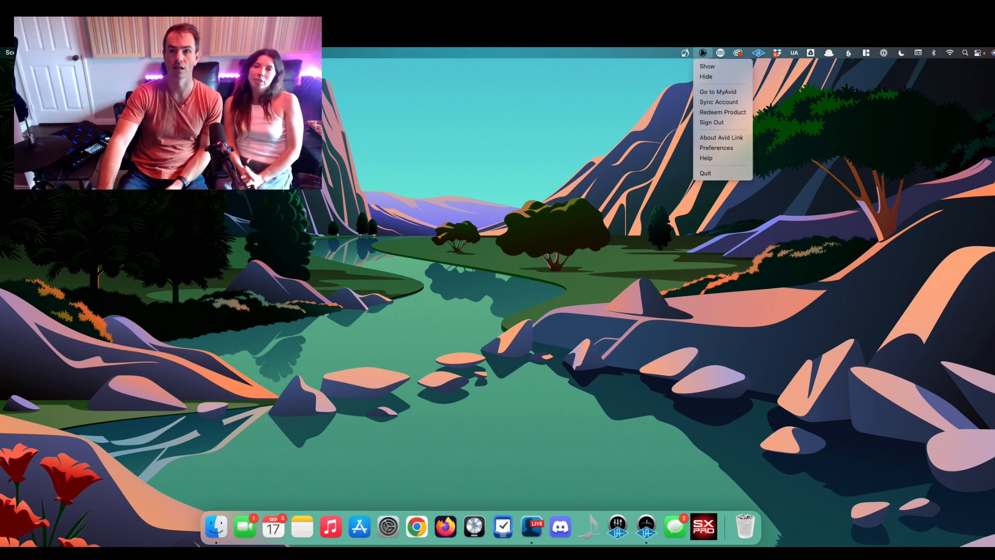
mouse_move(706, 172)
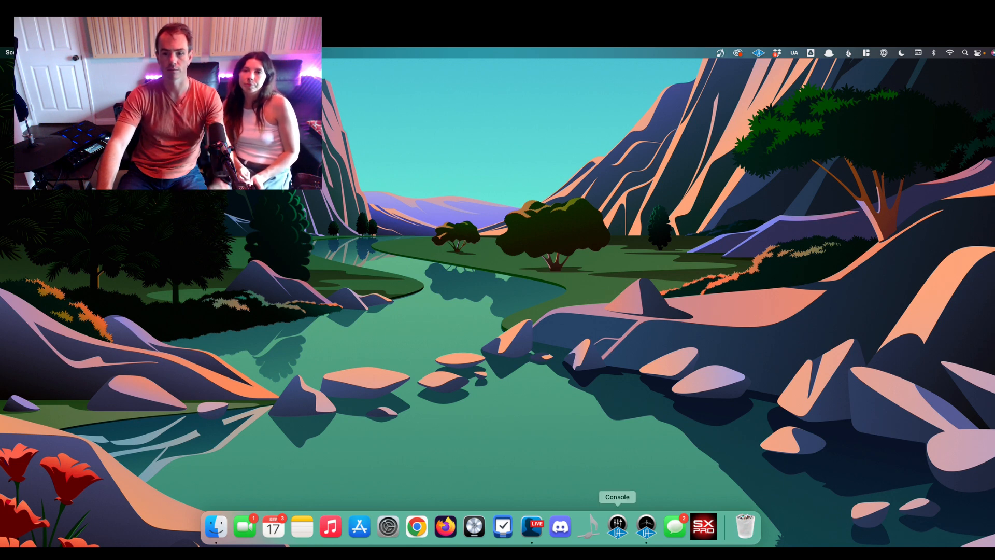
mouse_move(704, 527)
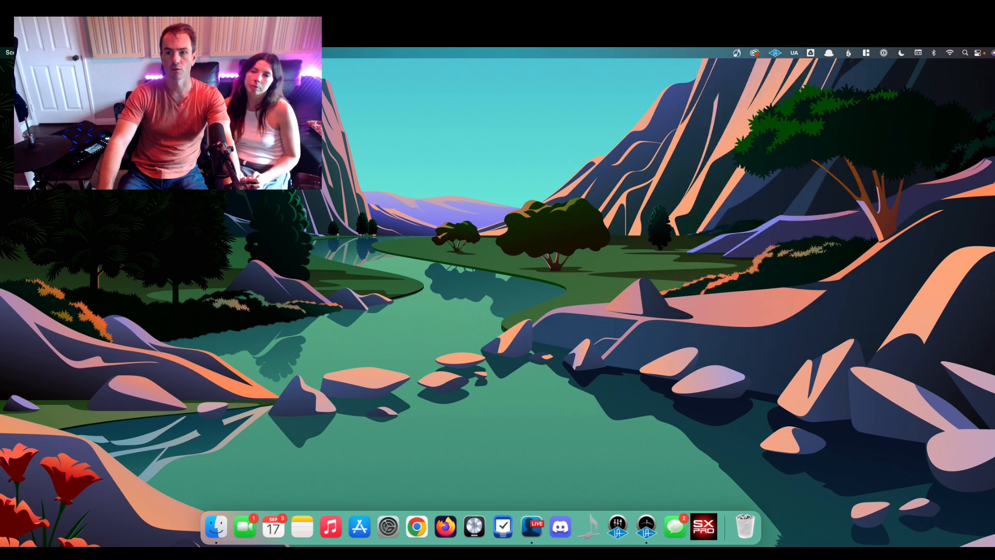
click(794, 53)
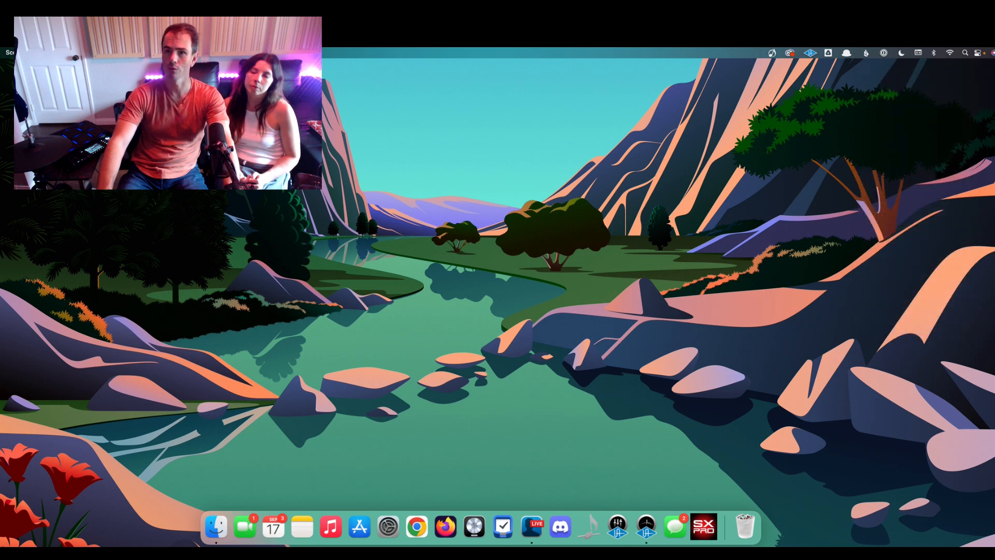
click(828, 53)
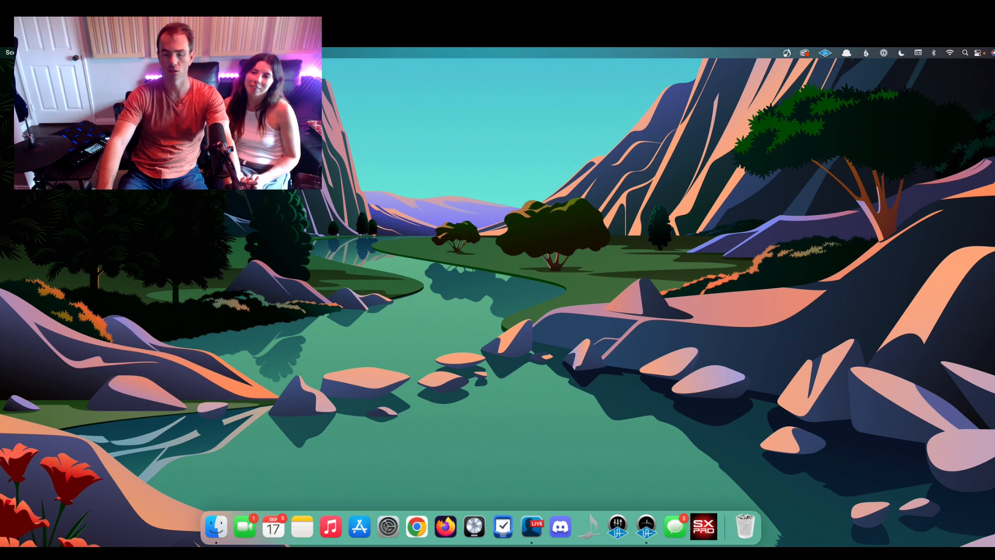
mouse_move(703, 525)
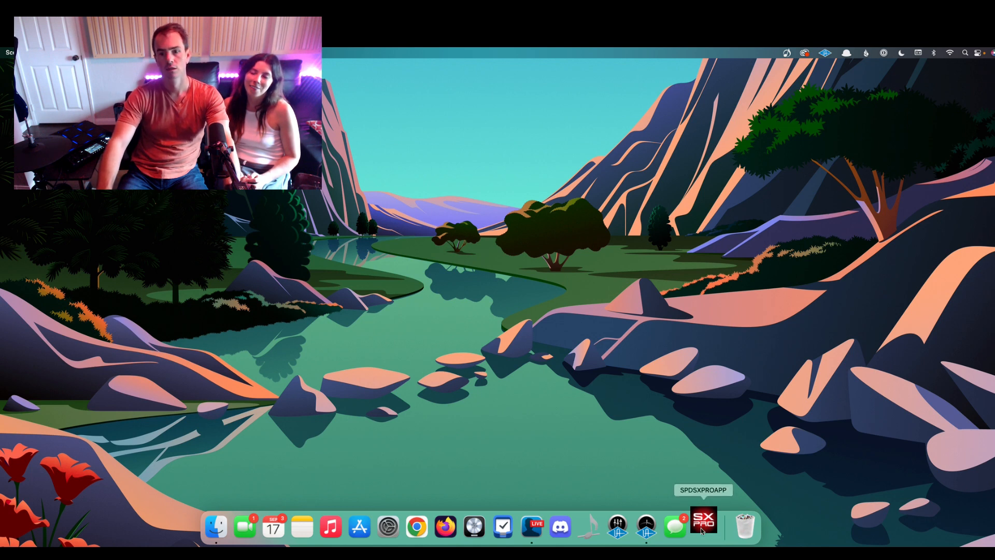
- Try bringing up SPD-SX Pro, then launch Activity Monitor by searching 'ac'
click(703, 526)
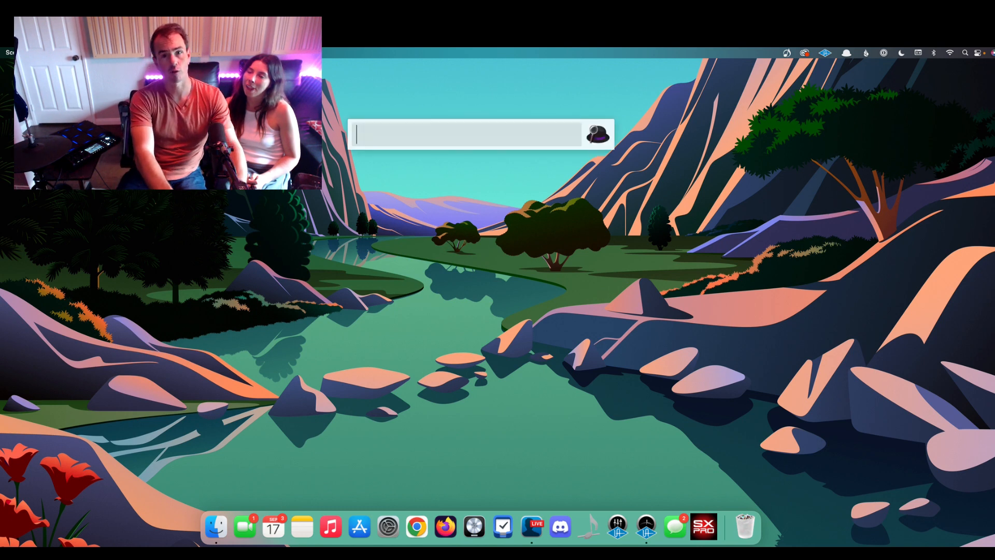
text(ac)
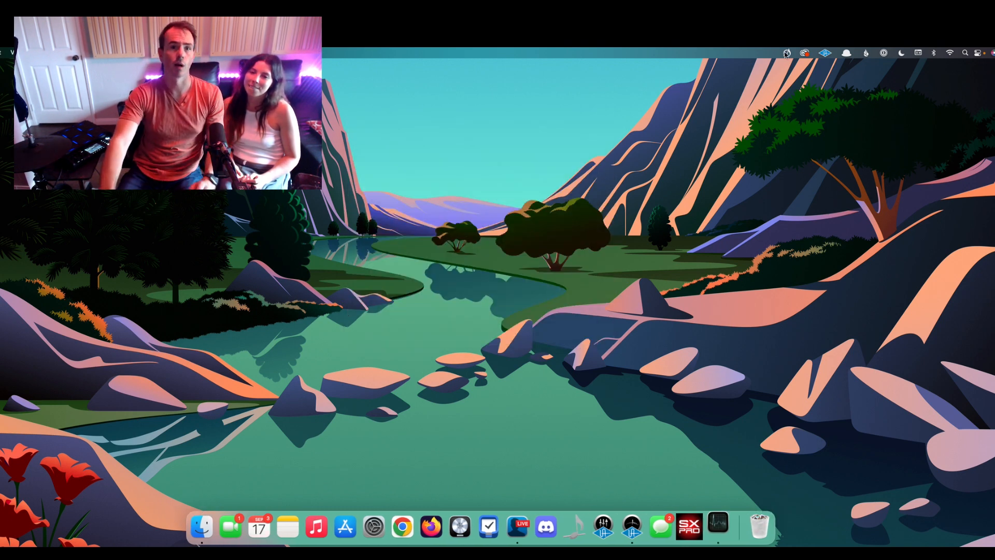
- Bring Activity Monitor forward and scroll through the CPU tab's process list
click(716, 526)
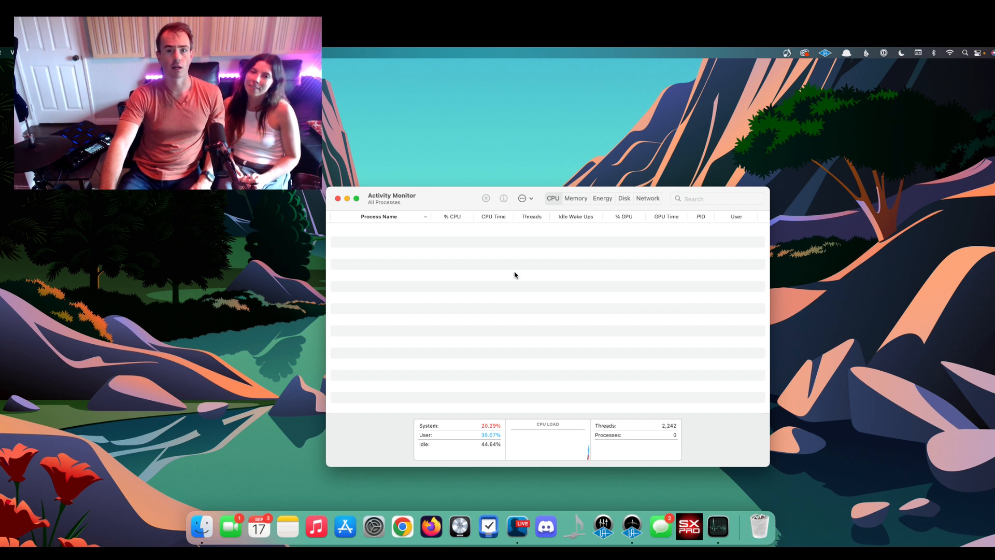
mouse_move(400, 240)
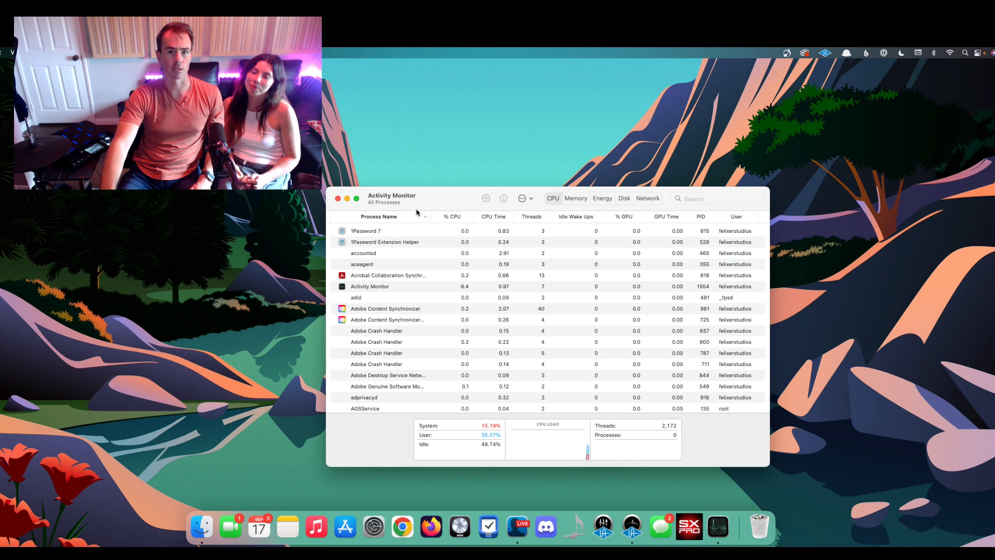
scroll(down, 3)
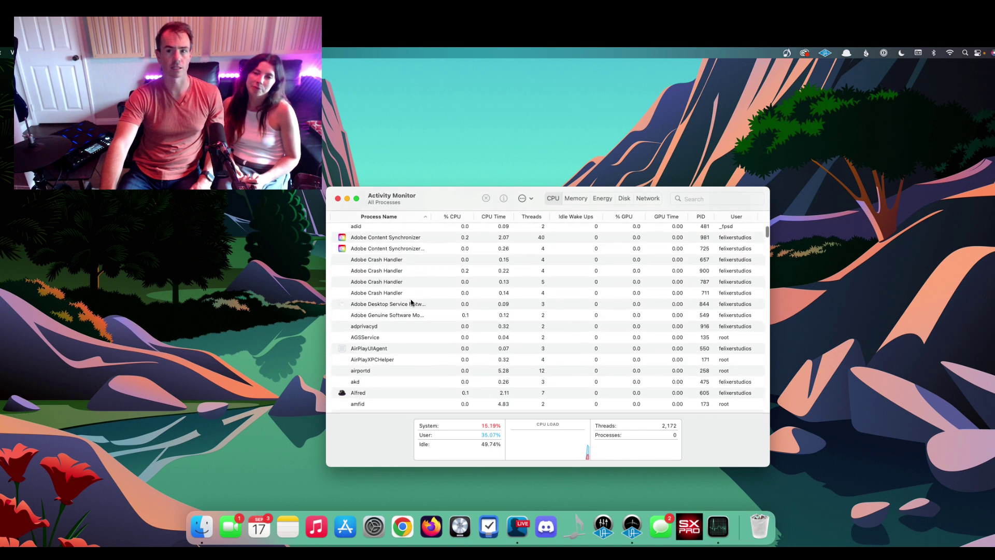
scroll(up, 3)
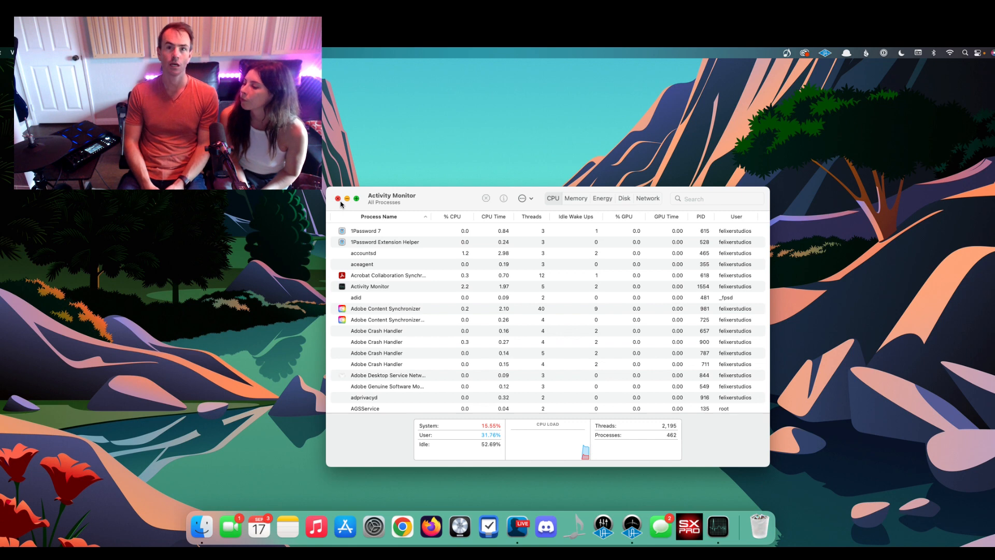
mouse_move(269, 238)
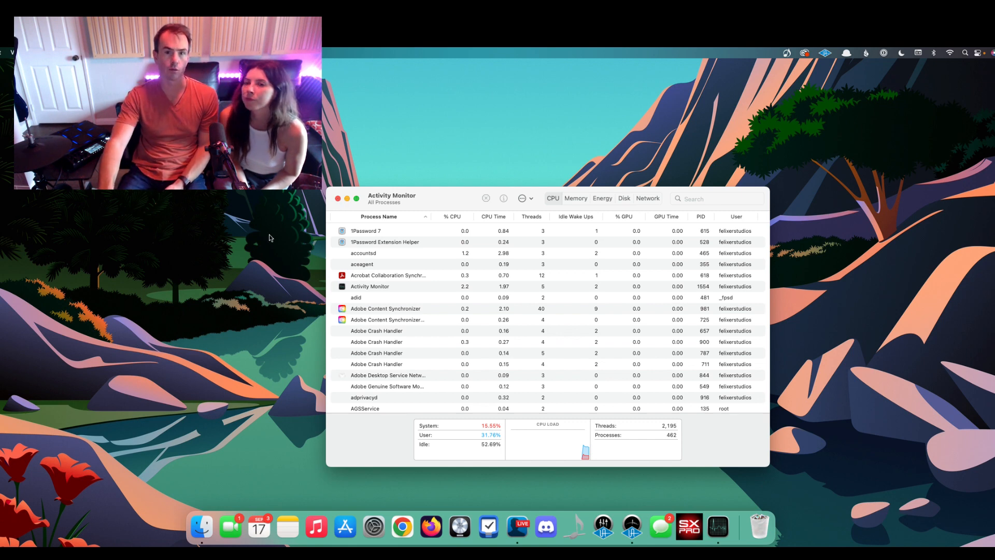
scroll(down, 3)
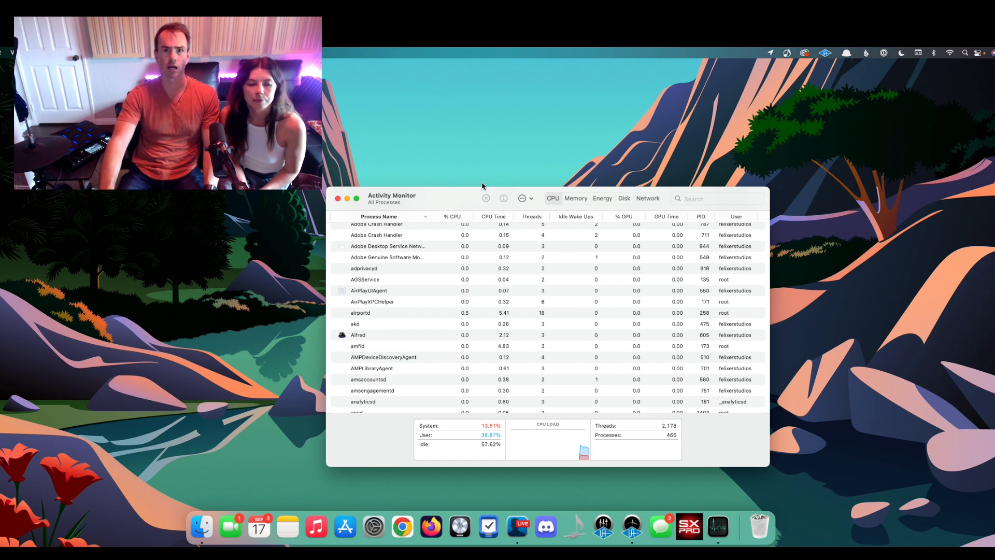
mouse_move(812, 77)
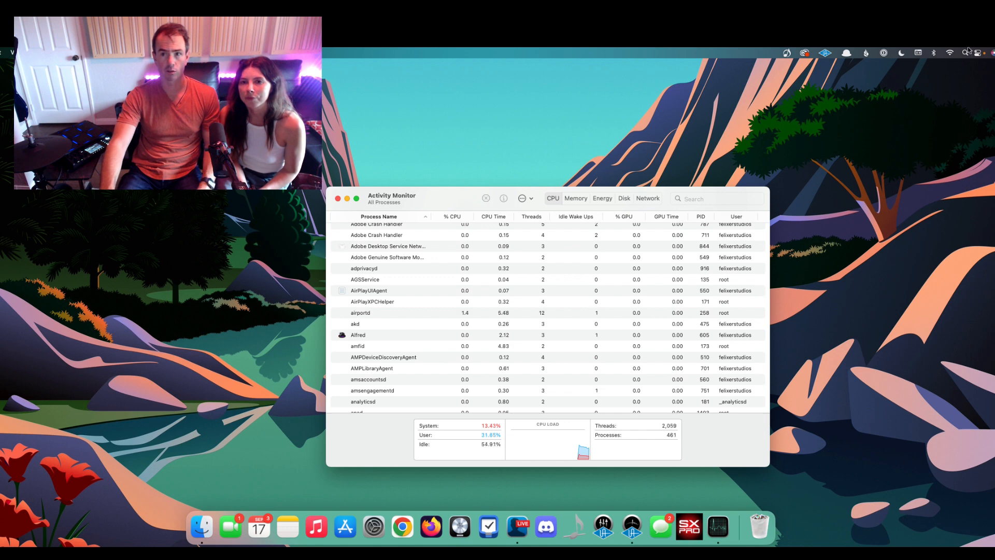
scroll(up, 3)
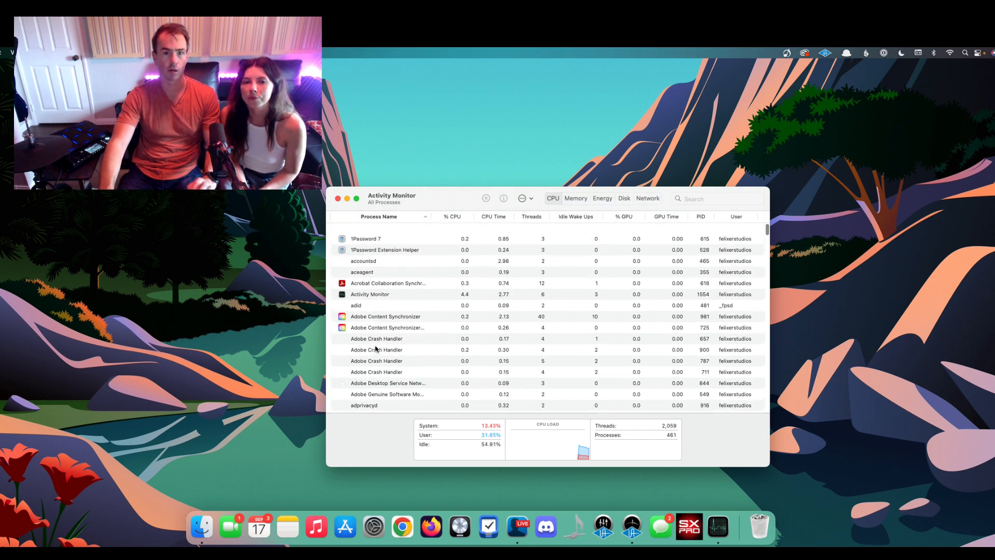
scroll(up, 3)
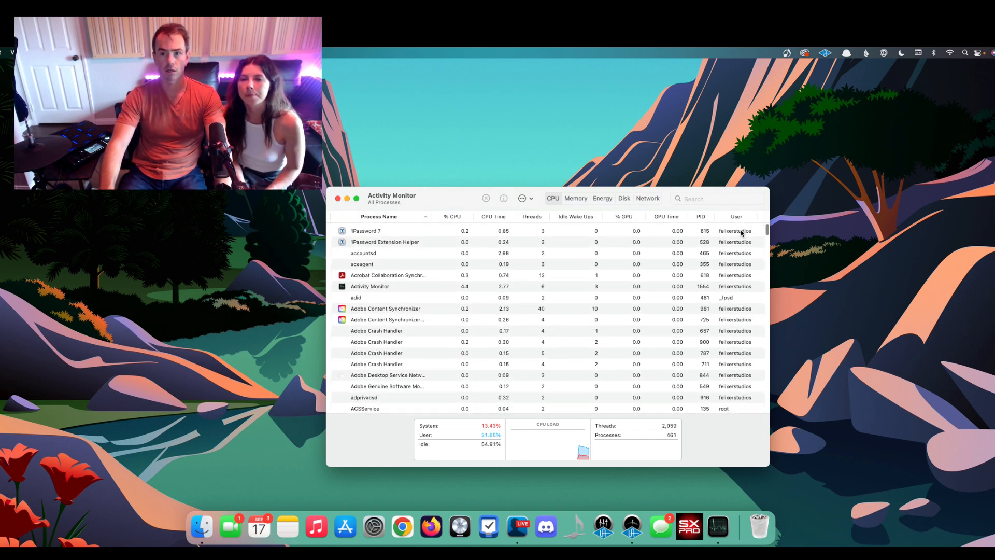
- Sort processes by the User column and scroll to locate Avid Audio Server
click(732, 216)
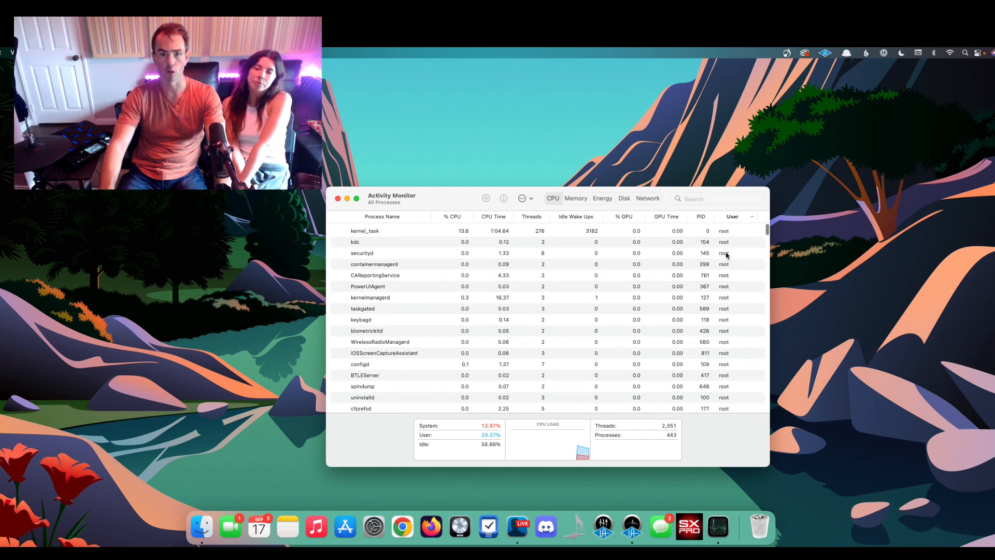
scroll(down, 3)
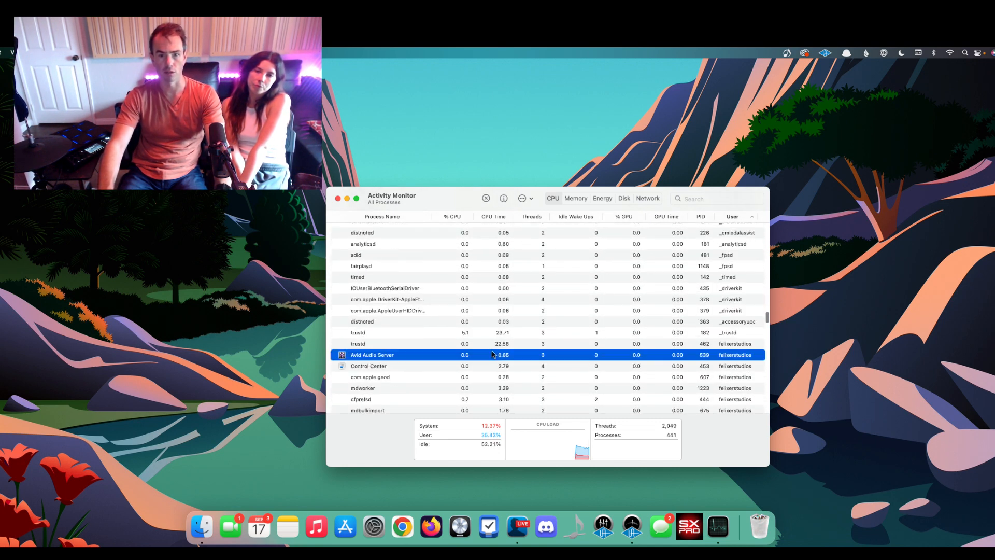
scroll(down, 3)
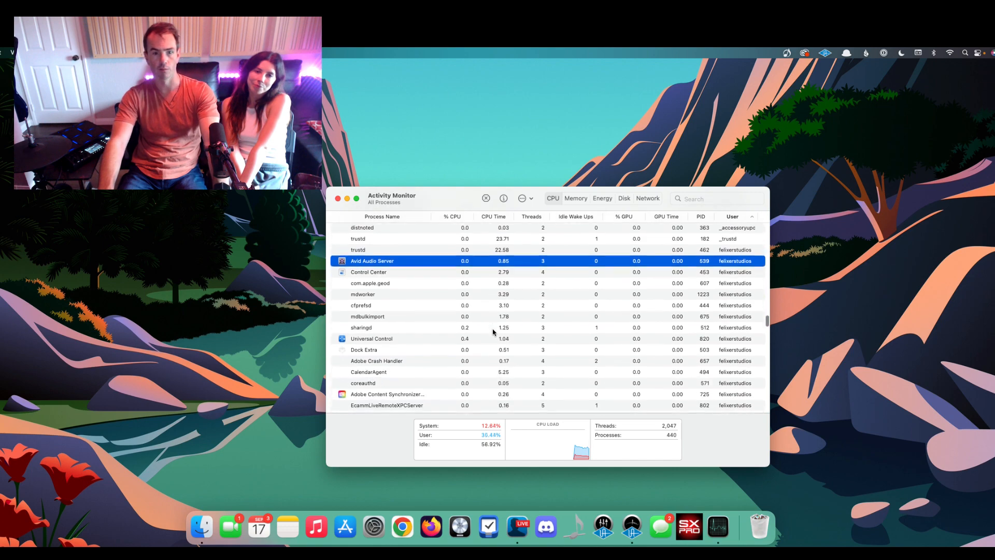